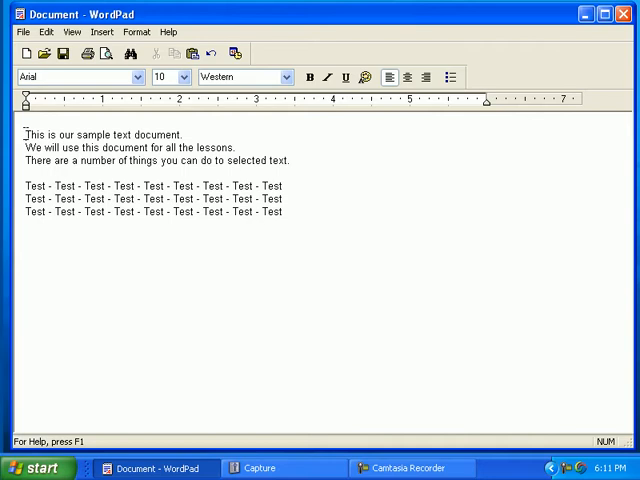
Step: Select the sentence 'There are a number of things you can do to selected text.' and copy it
drag(24, 134, 112, 134)
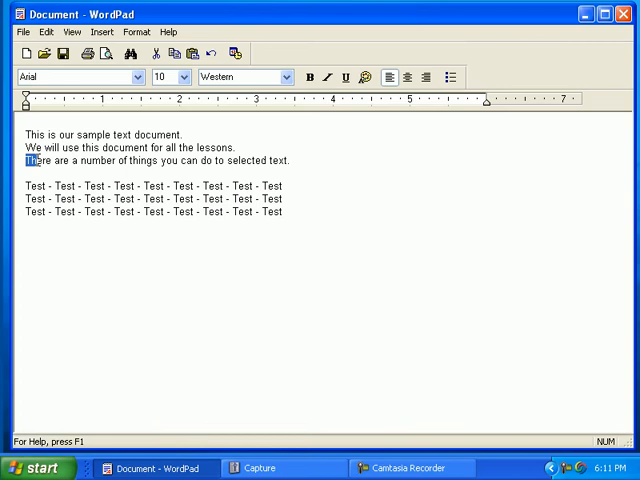
drag(24, 160, 300, 160)
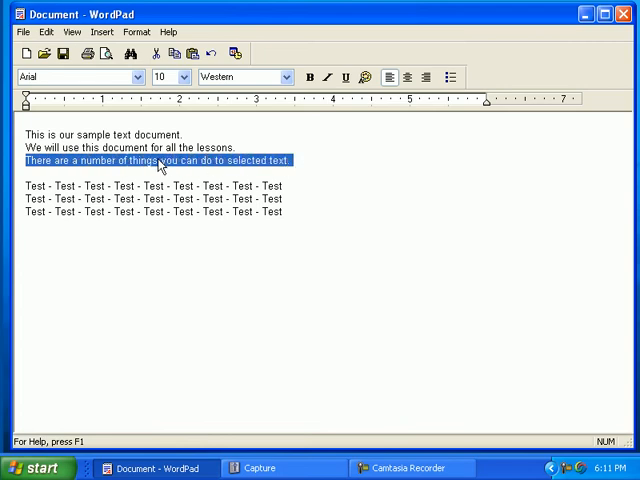
right_click(160, 160)
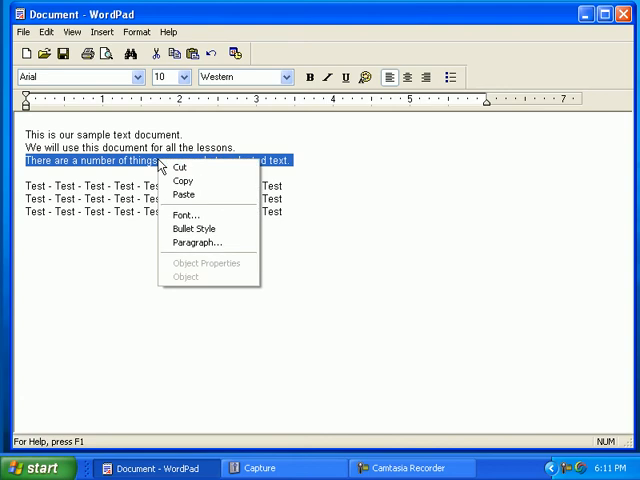
mouse_move(204, 168)
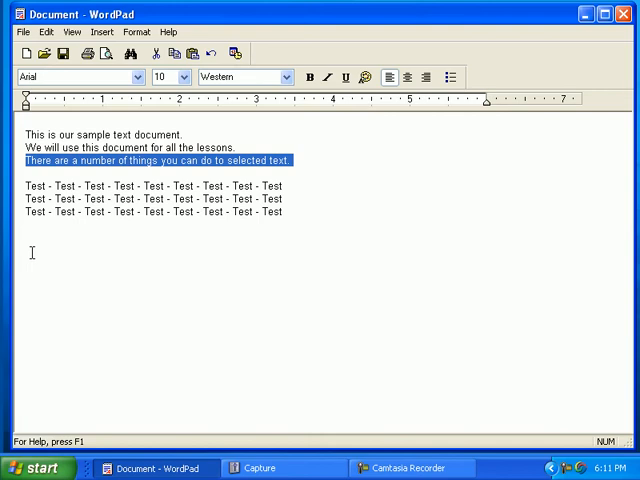
Step: Paste the copied sentence at a new insertion point below the Test lines
click(30, 250)
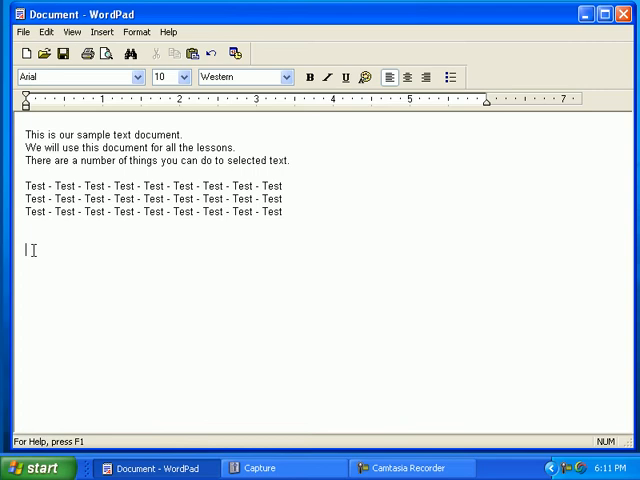
right_click(28, 250)
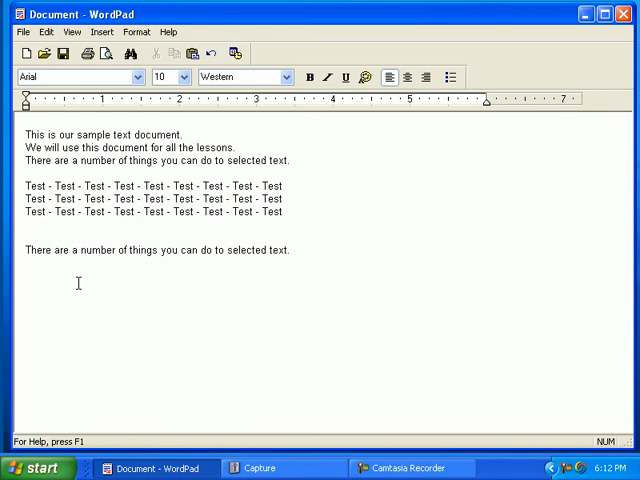
click(28, 264)
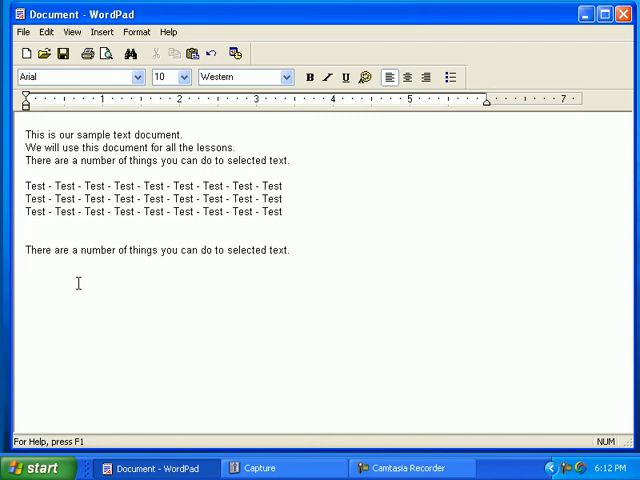
click(28, 264)
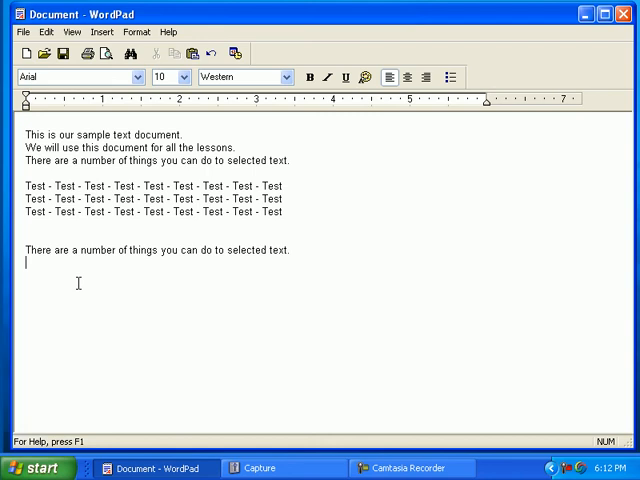